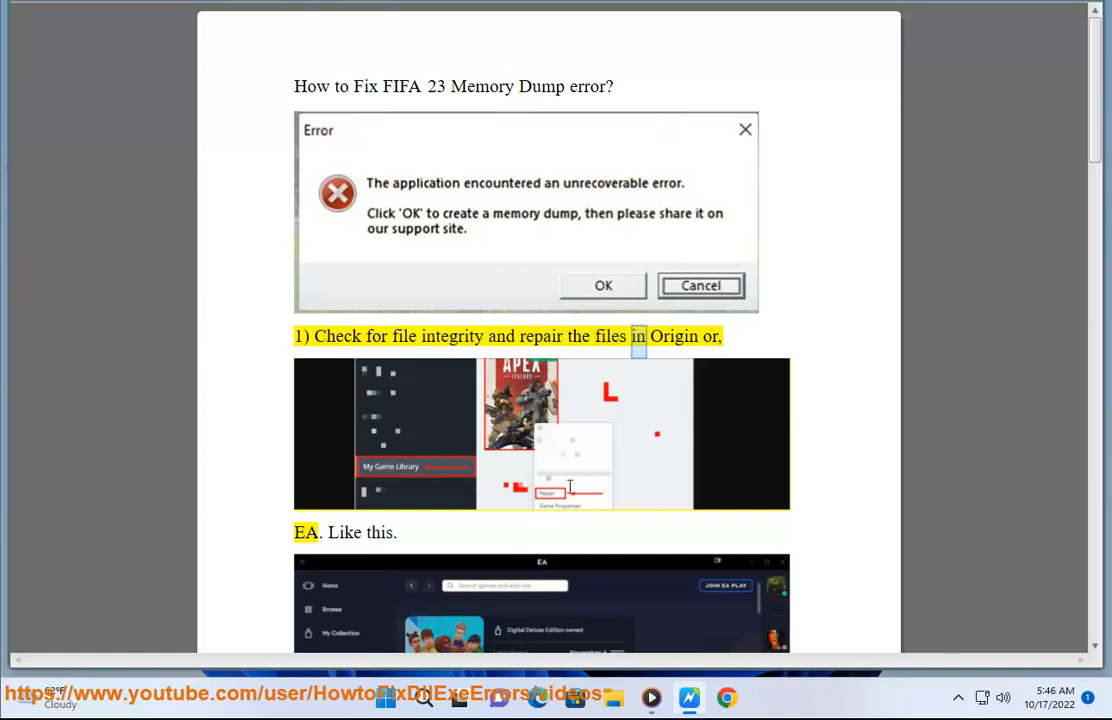
Step: Scroll through the guide from step 1 down to step 2
scroll(down, 3)
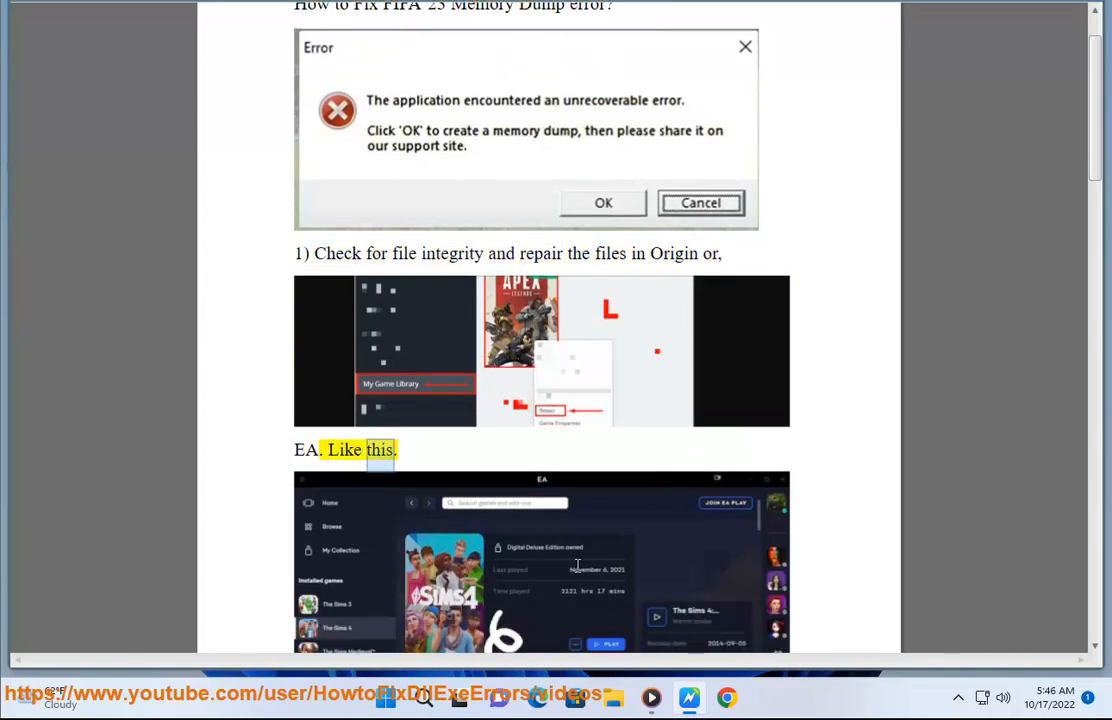
scroll(down, 3)
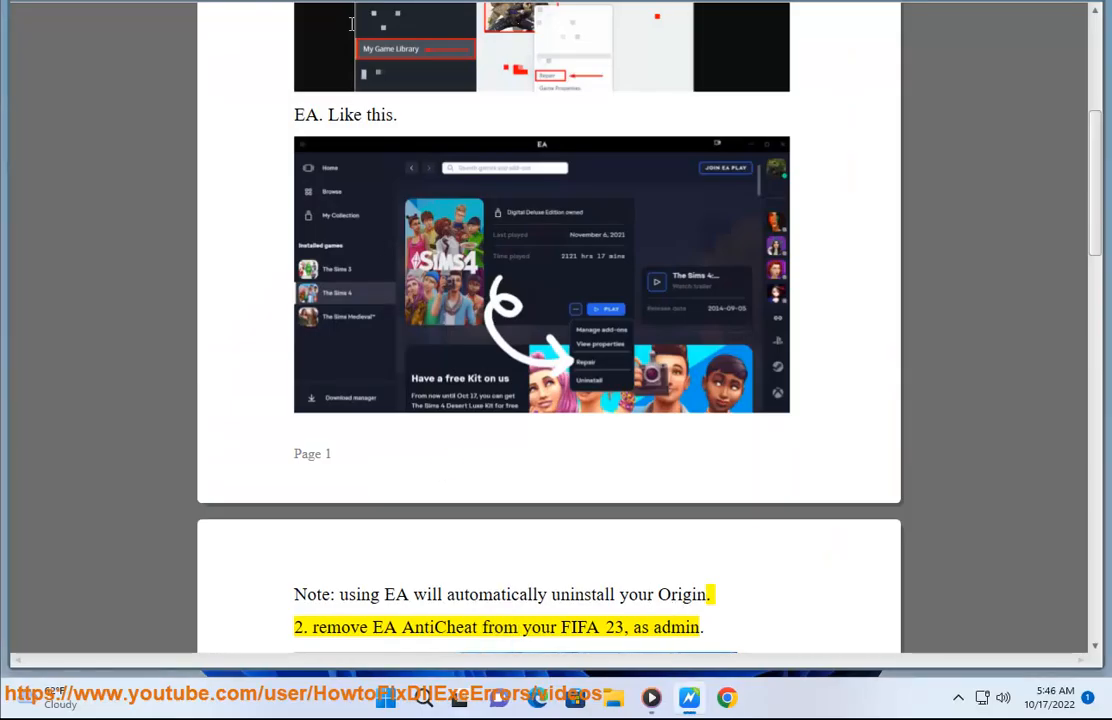
scroll(down, 3)
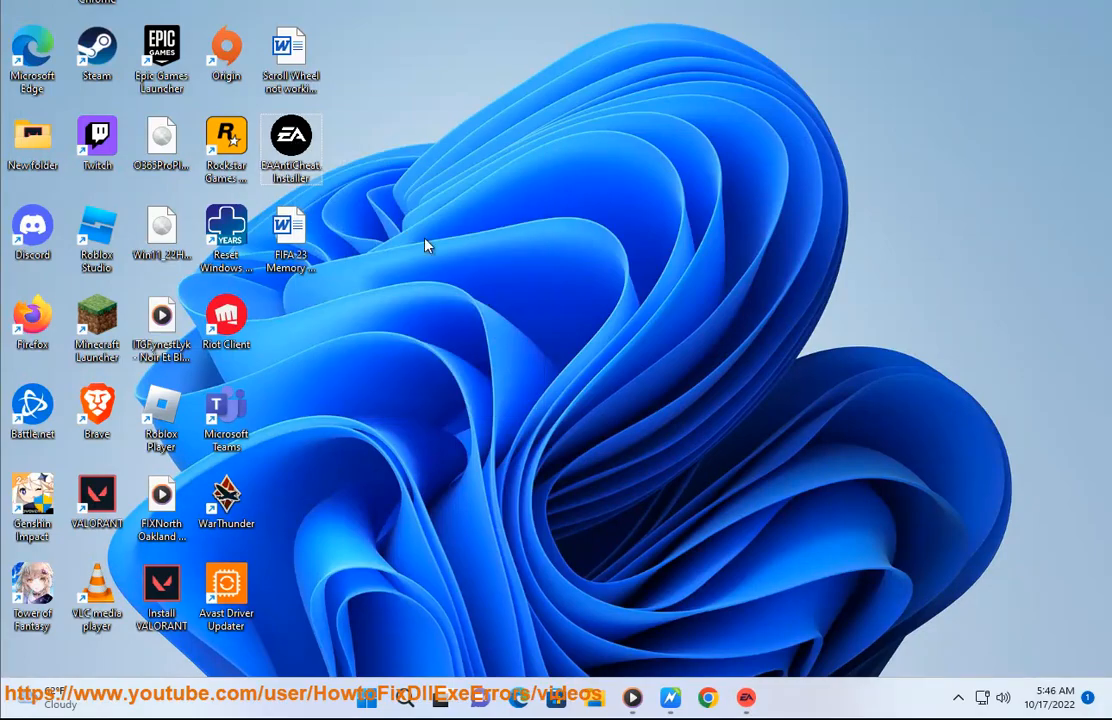
Step: Launch EA AntiCheat Setup from its desktop shortcut
double_click(290, 140)
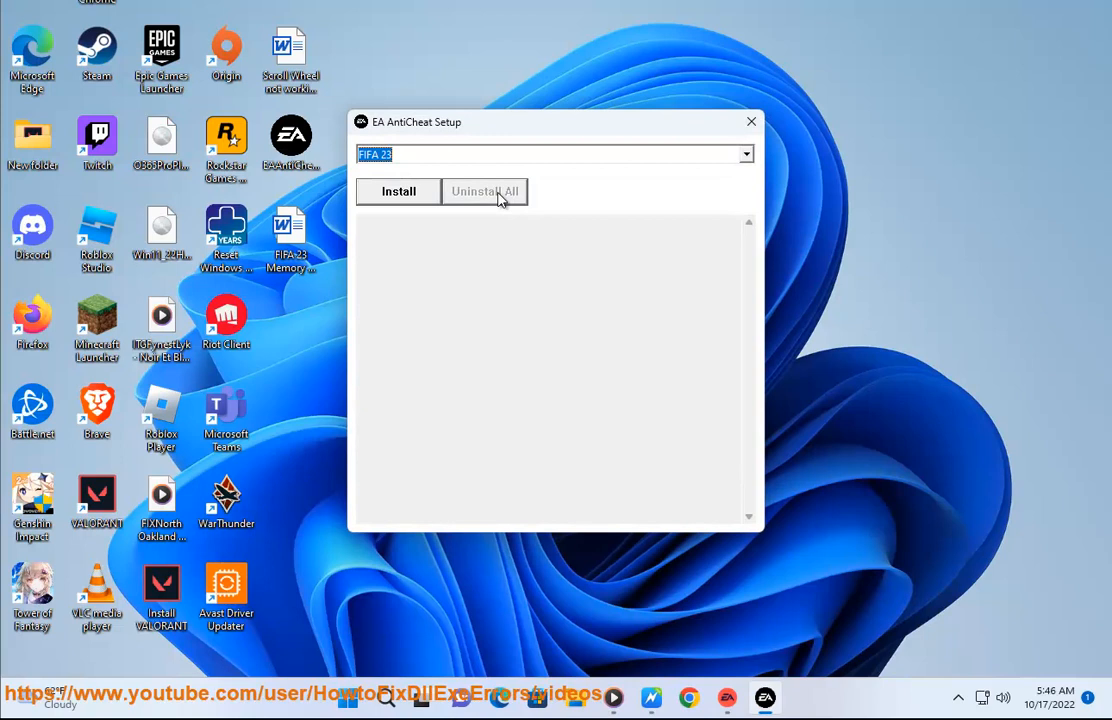
mouse_move(518, 200)
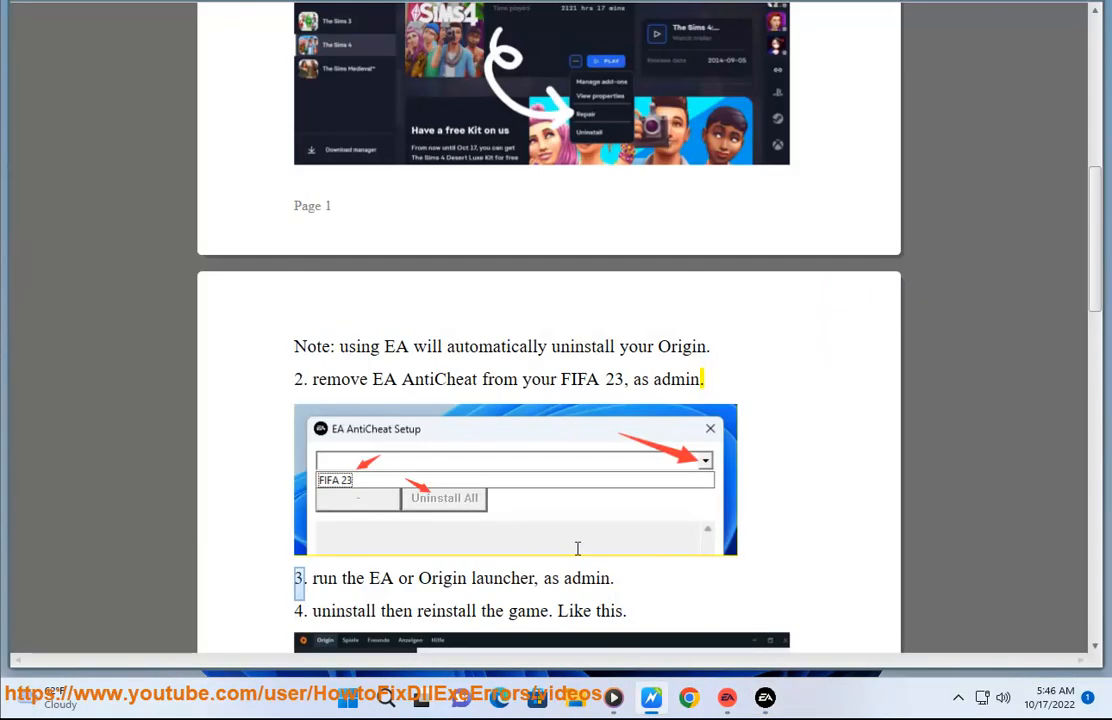
mouse_move(276, 4)
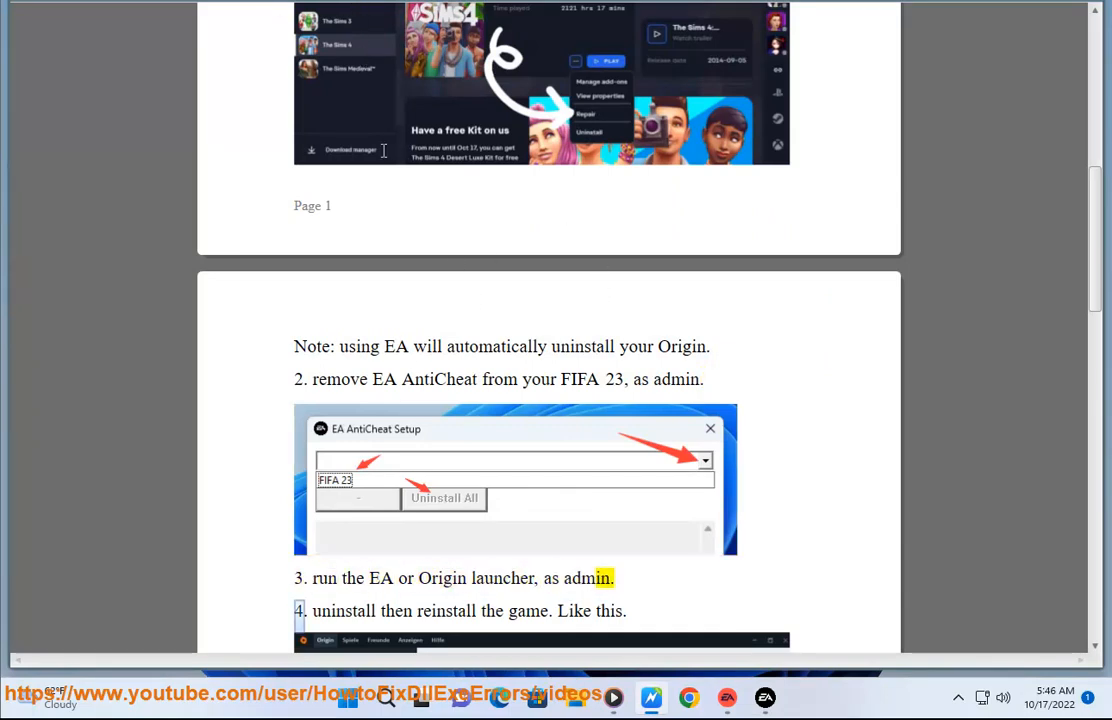
Step: Search Start for 'EA', run the EA app as administrator and allow the UAC prompt
text(EA)
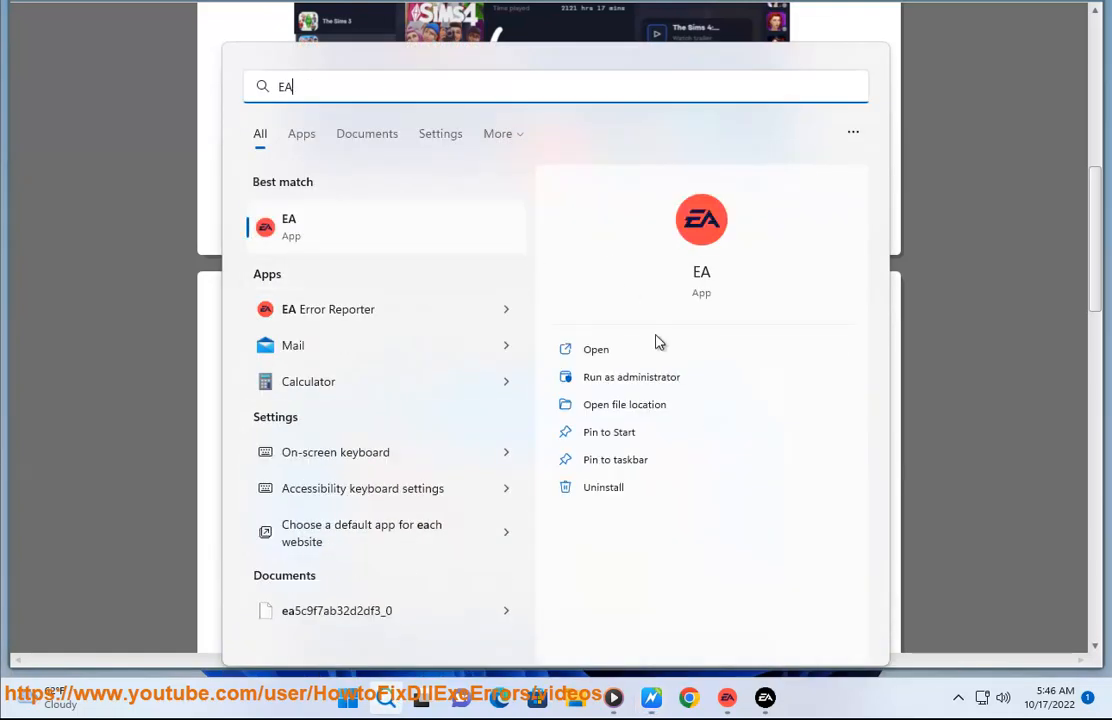
click(632, 376)
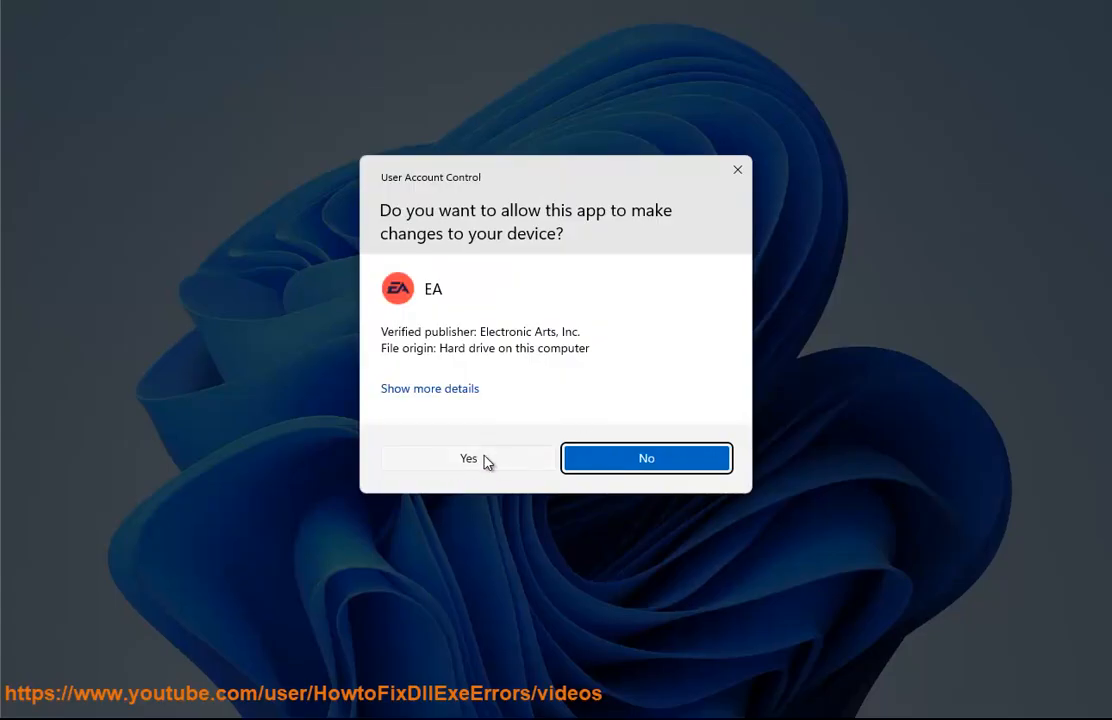
click(468, 458)
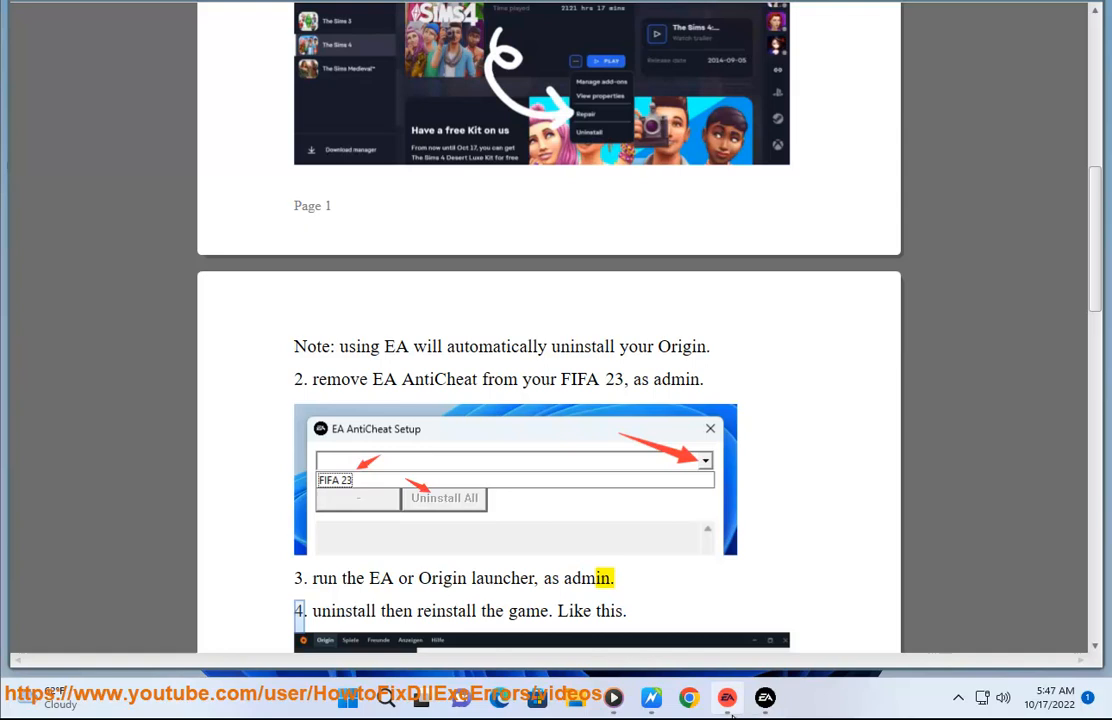
Step: Scroll through steps 4 and 5 to the secure boot and MSI Afterburner tips, selecting the word BIOS
click(764, 698)
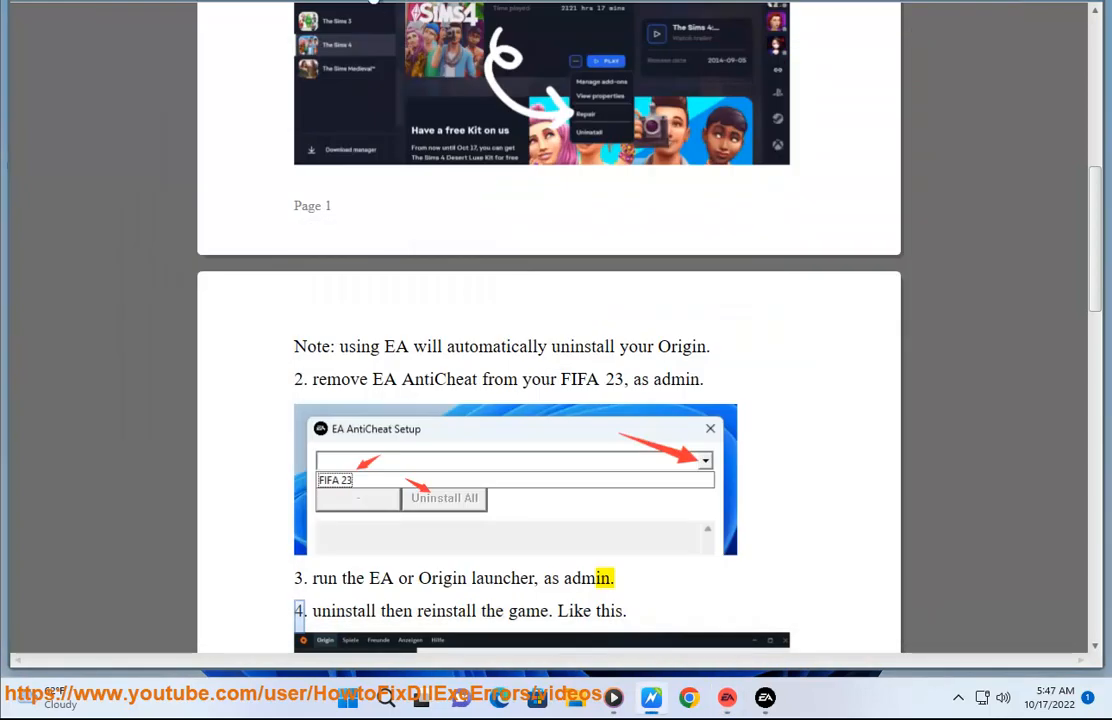
scroll(down, 3)
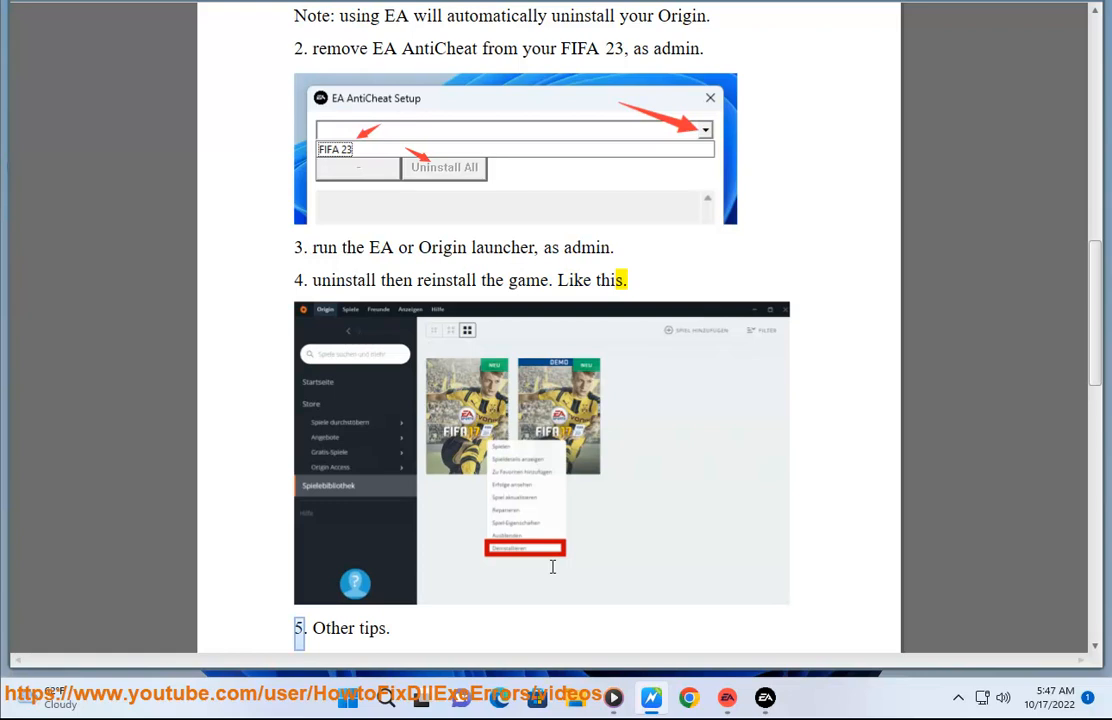
scroll(down, 3)
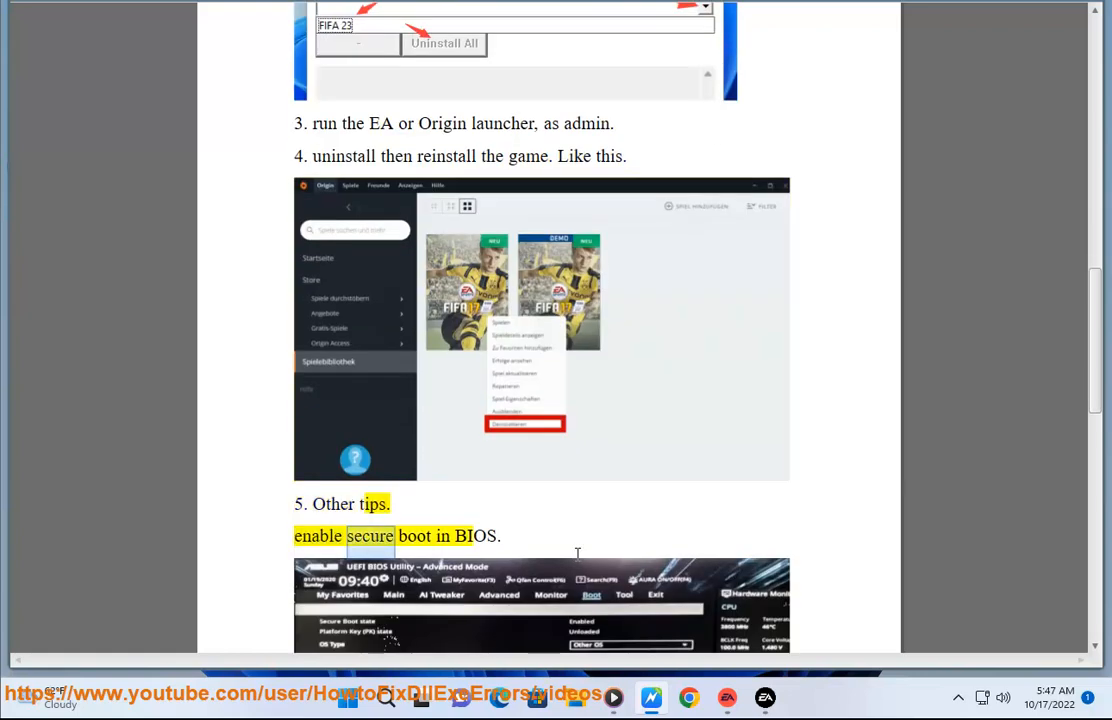
scroll(down, 3)
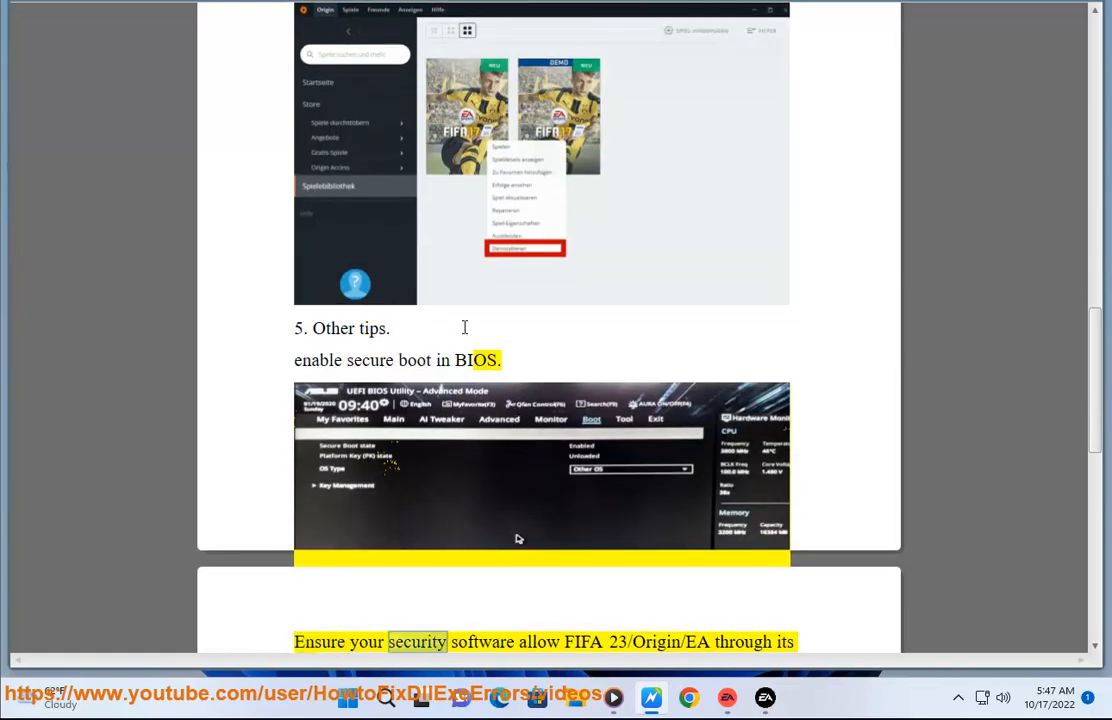
scroll(down, 3)
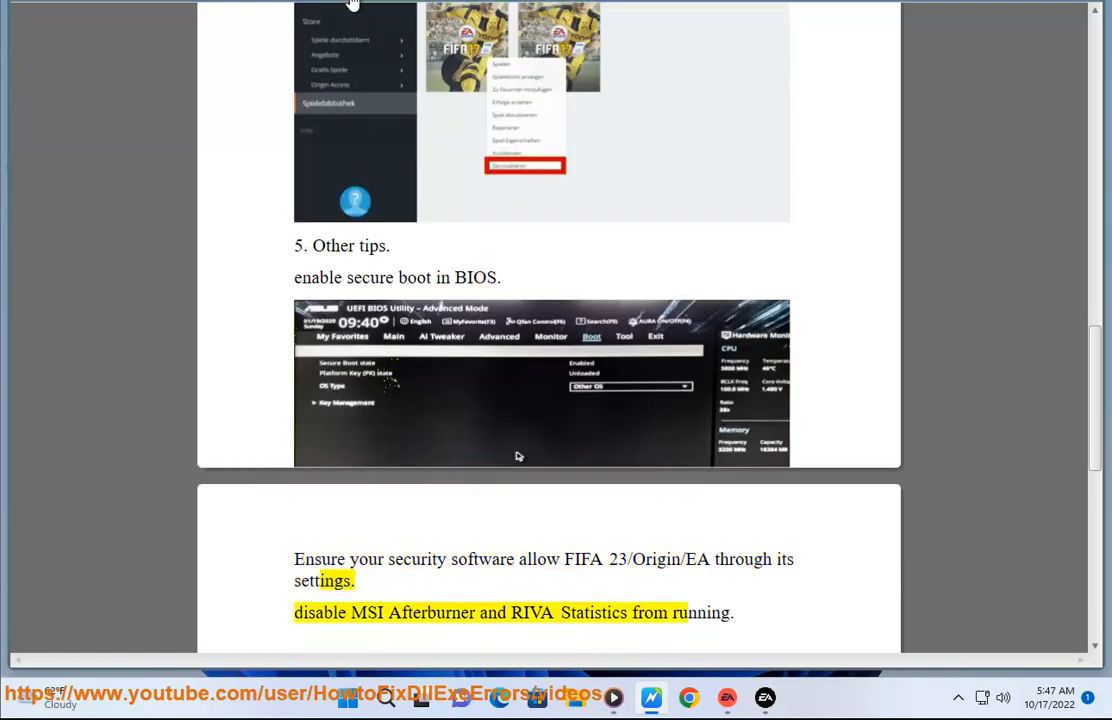
double_click(476, 276)
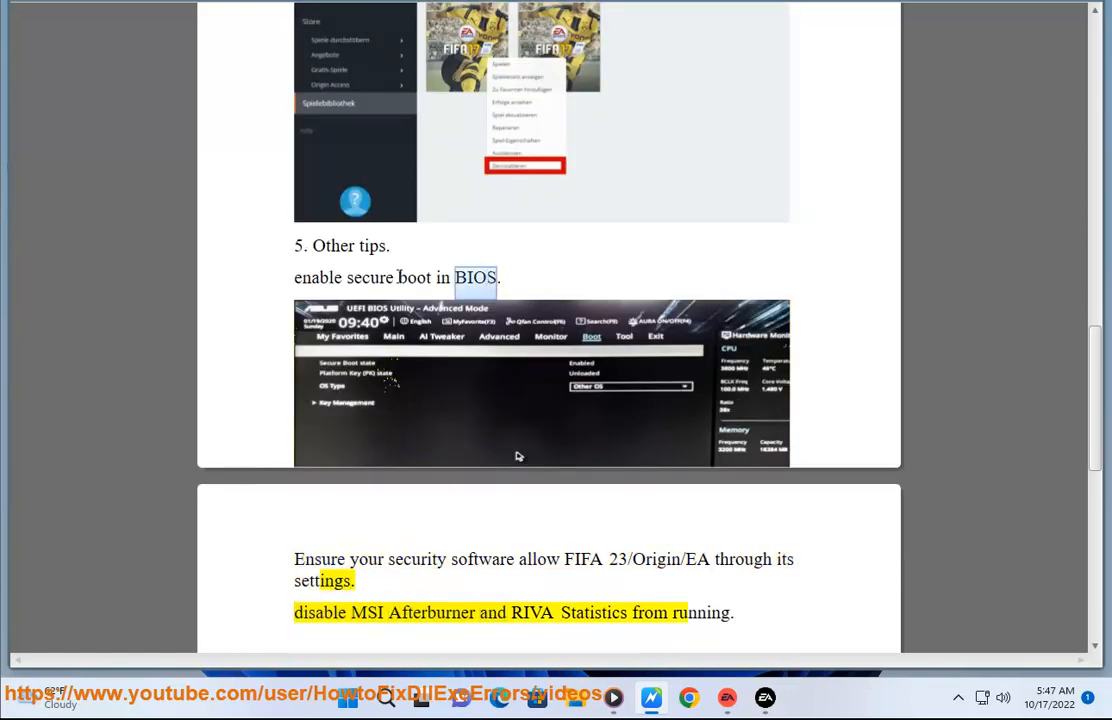